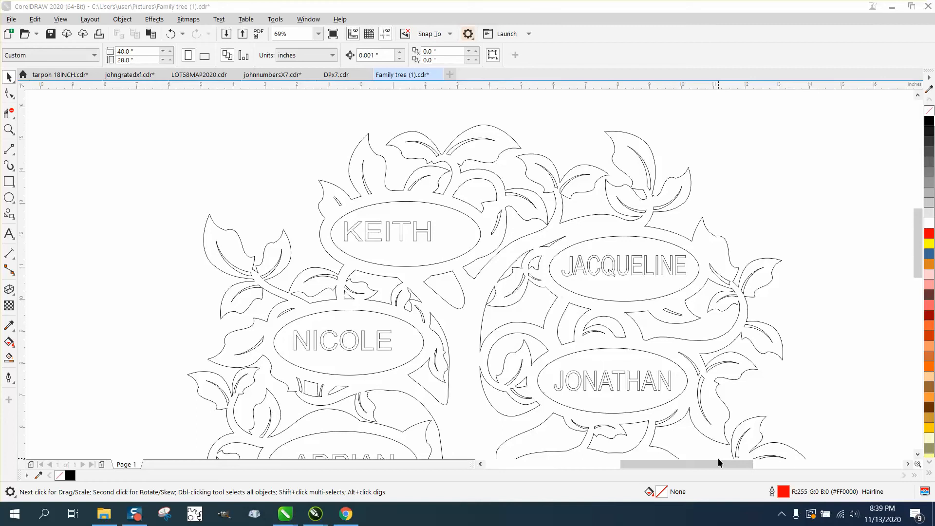
pyautogui.moveTo(261, 309)
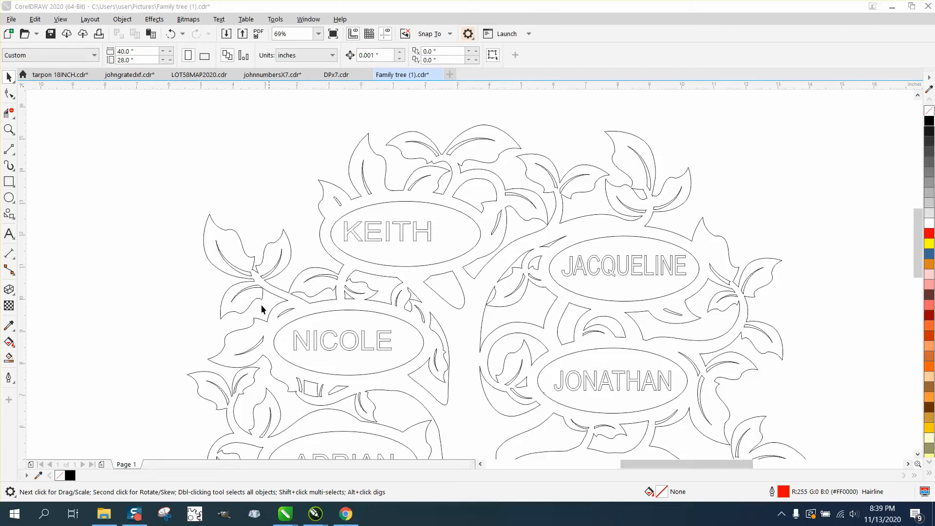
pyautogui.moveTo(338, 199)
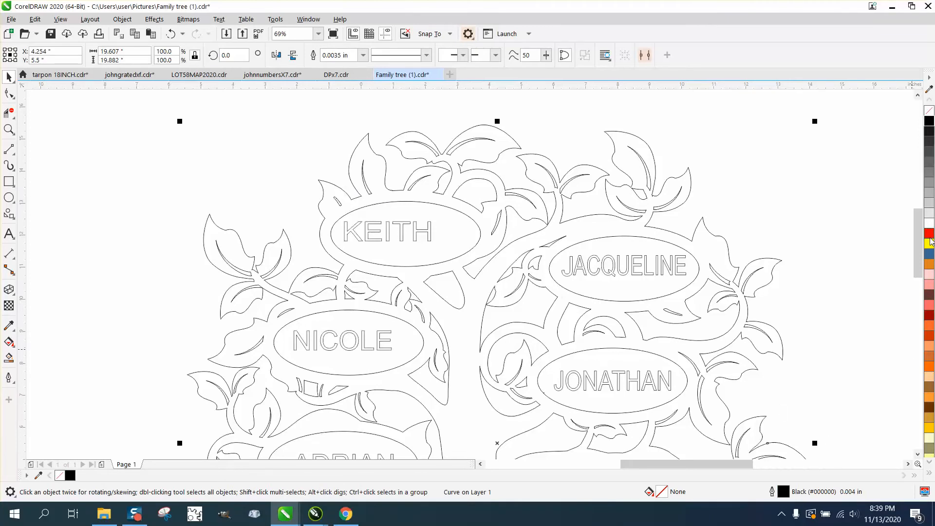
# - Make the outer tree outline a red Hairline via the Outline Pen settings
pyautogui.click(928, 233)
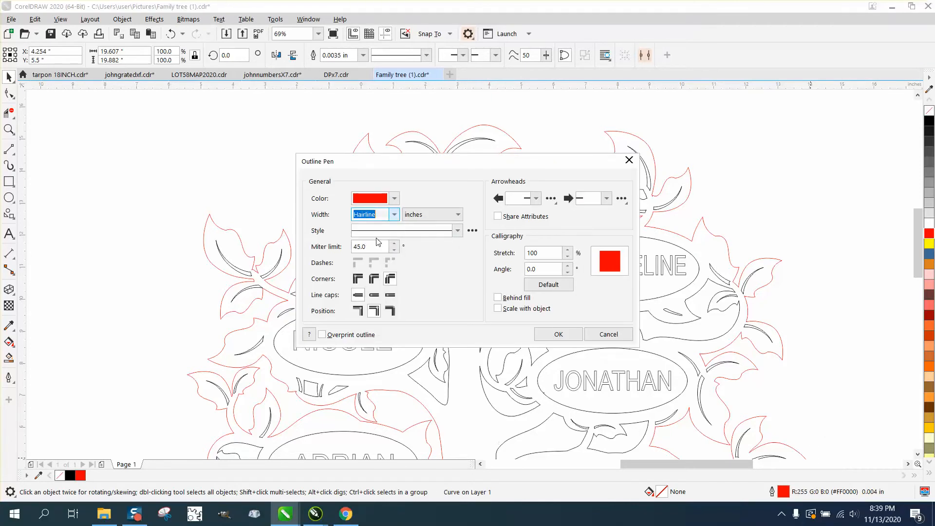
pyautogui.click(557, 334)
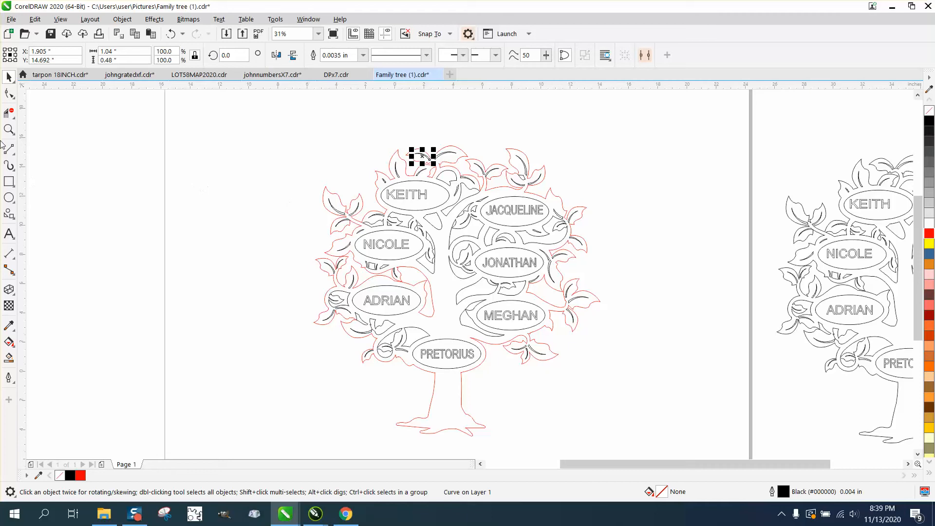
# - Zoom in on KEITH and select its lettering together with the surrounding oval
pyautogui.click(423, 157)
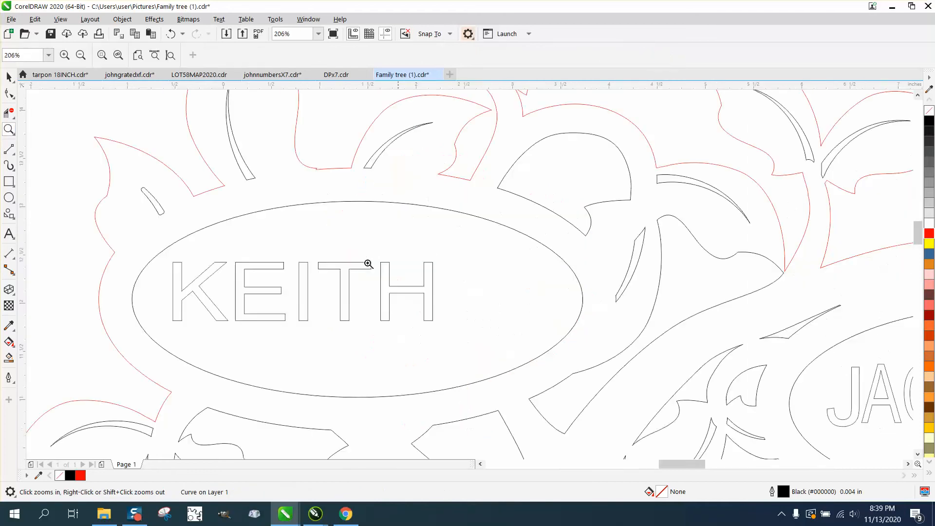
pyautogui.click(9, 76)
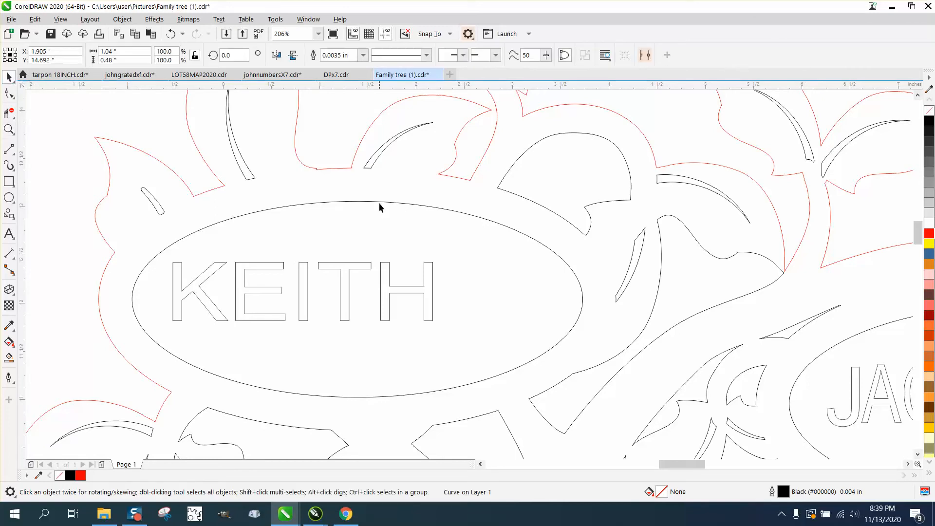
pyautogui.click(363, 213)
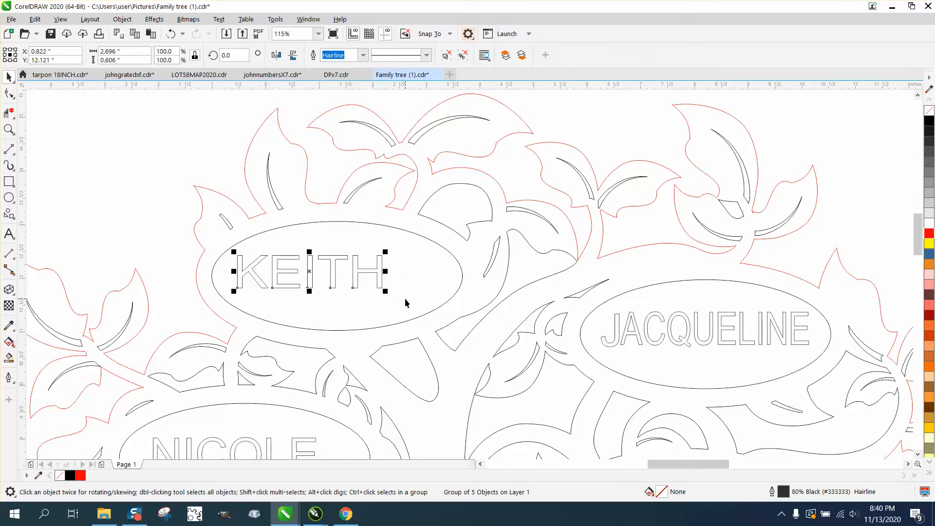
pyautogui.click(405, 230)
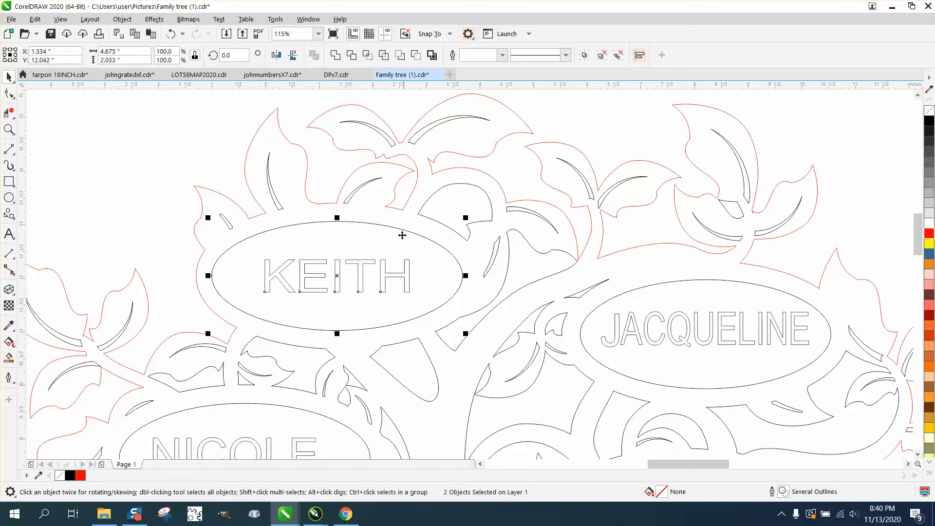
pyautogui.moveTo(385, 273)
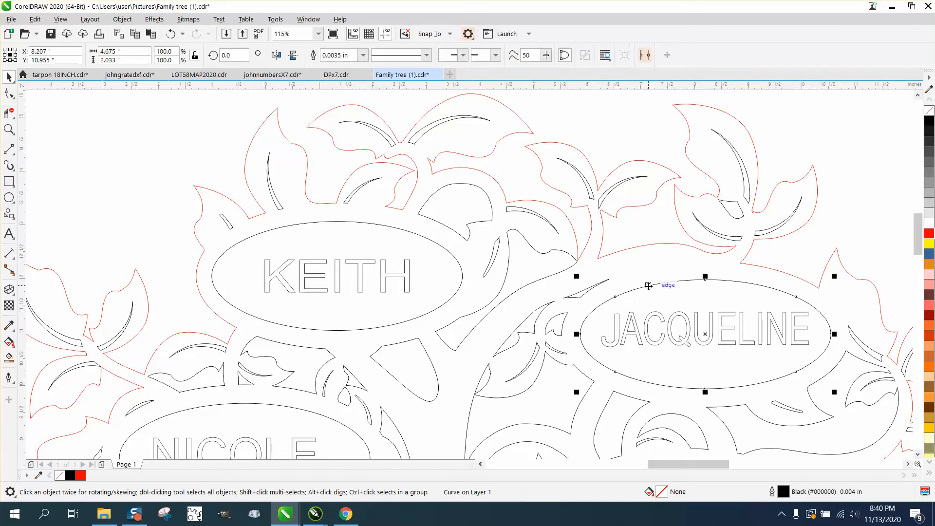
pyautogui.moveTo(298, 221)
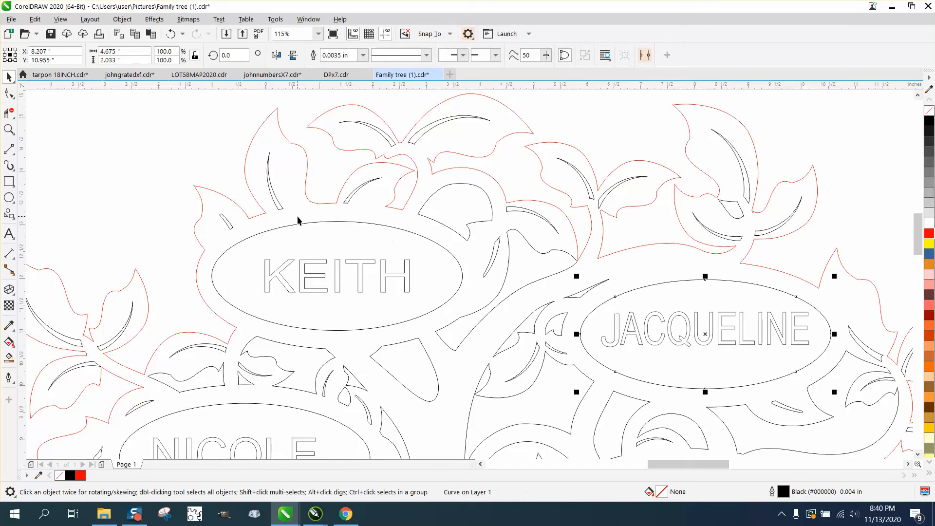
pyautogui.moveTo(321, 227)
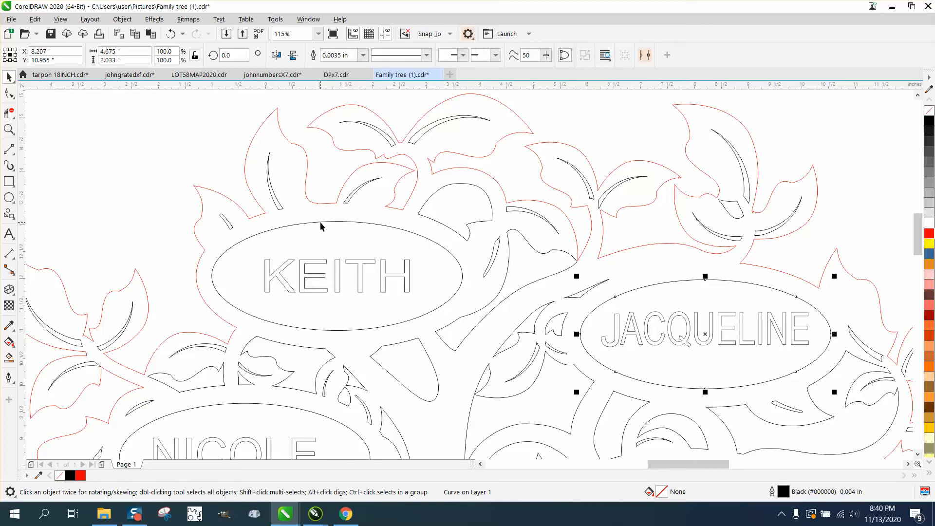
# - Draw a thin red hairline rectangle and place it across the KEITH lettering
pyautogui.click(337, 275)
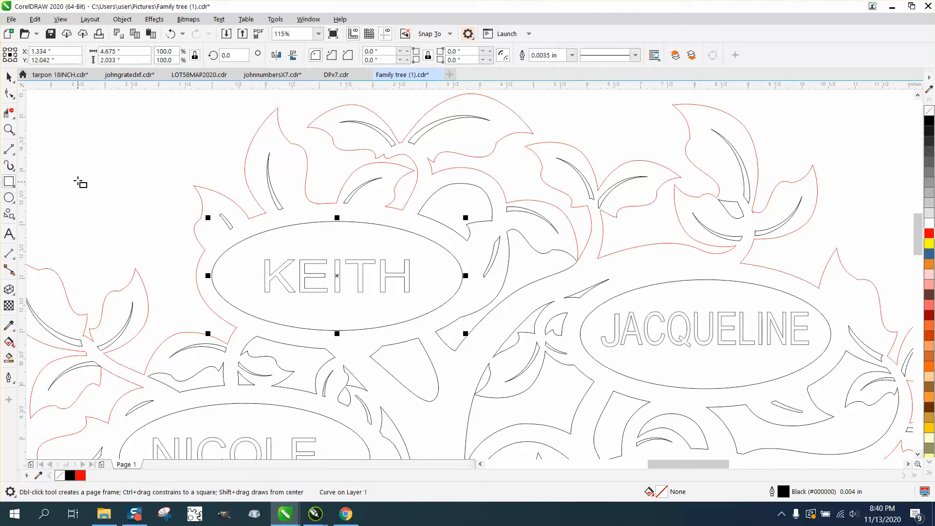
pyautogui.moveTo(204, 278); pyautogui.dragTo(379, 303)
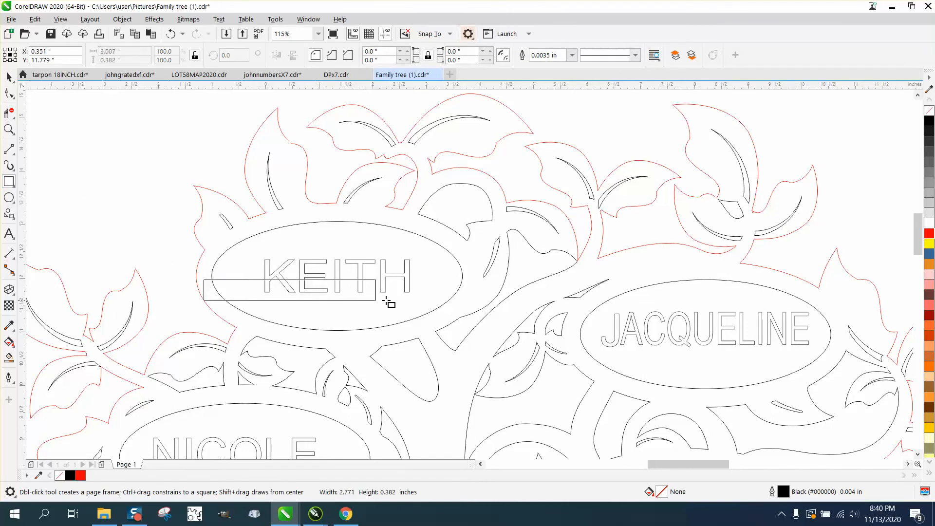
pyautogui.moveTo(388, 302); pyautogui.dragTo(475, 289)
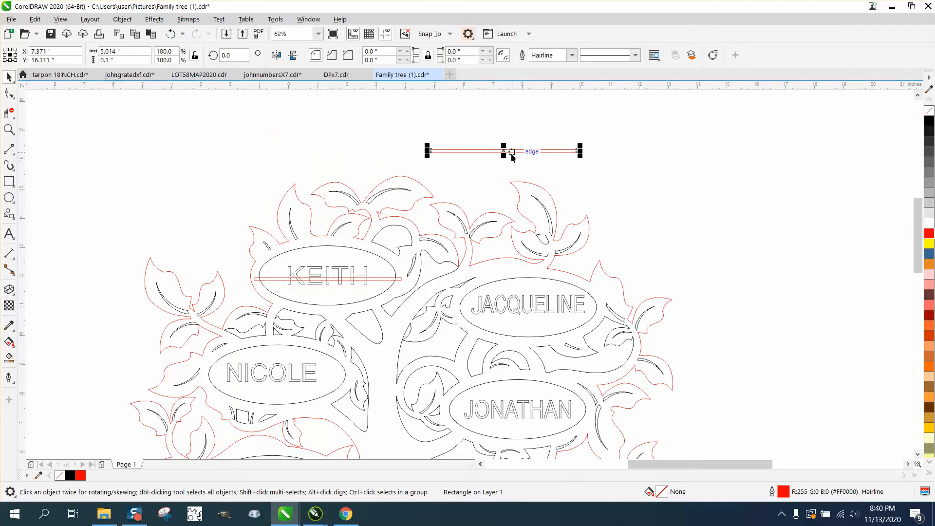
pyautogui.moveTo(511, 151); pyautogui.dragTo(540, 132)
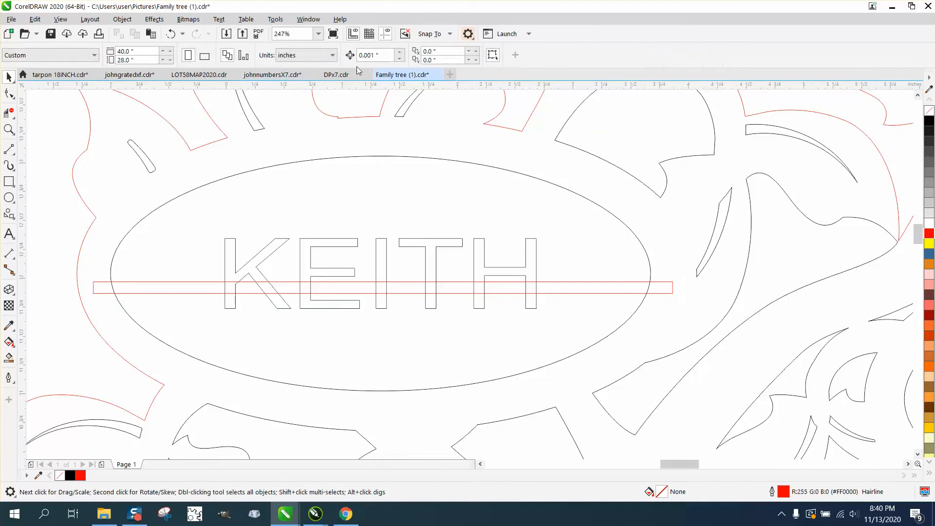
# - Set nudge distance to .02, lower the bar onto the KEITH baseline, and start deleting overlapping segments
pyautogui.click(373, 54)
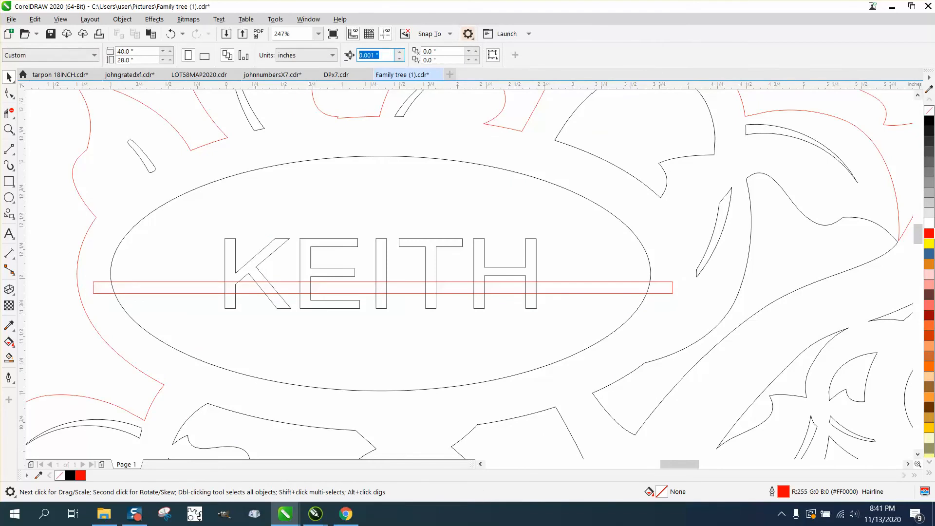
pyautogui.write('.02')
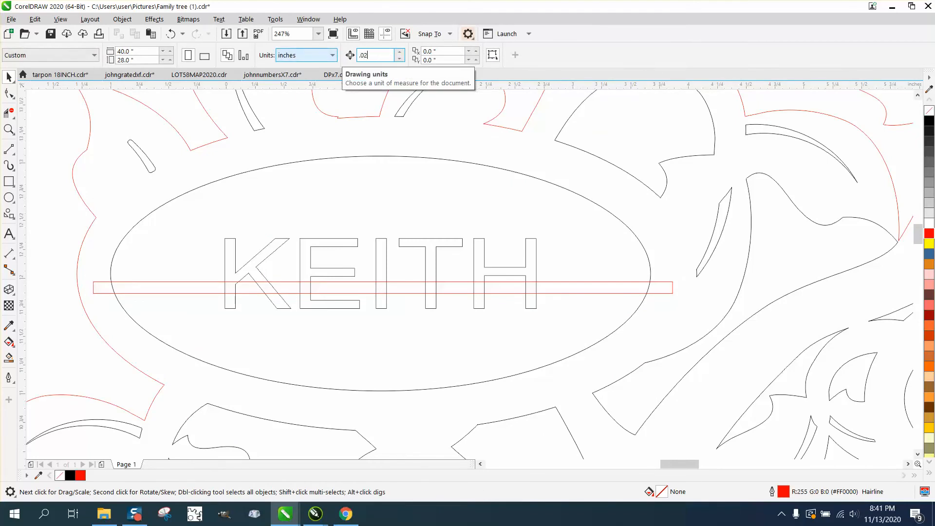
pyautogui.click(545, 288)
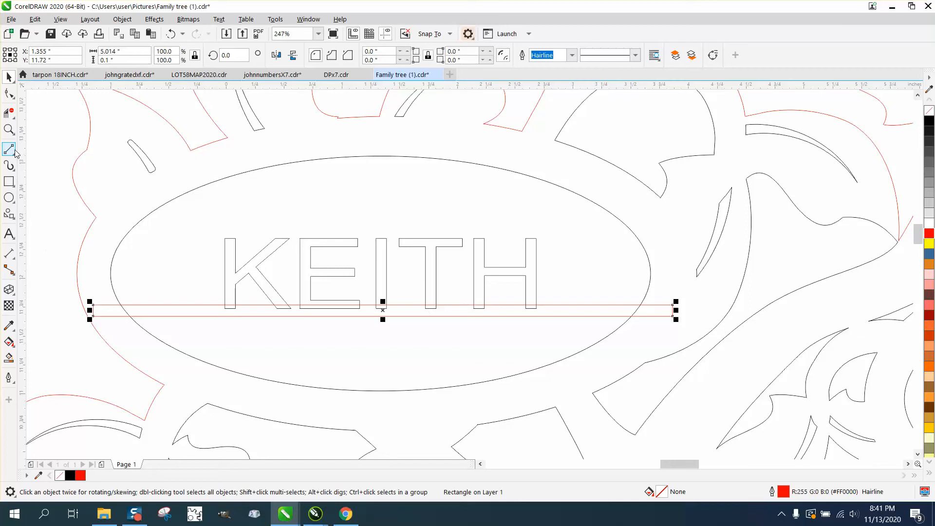
pyautogui.moveTo(10, 112)
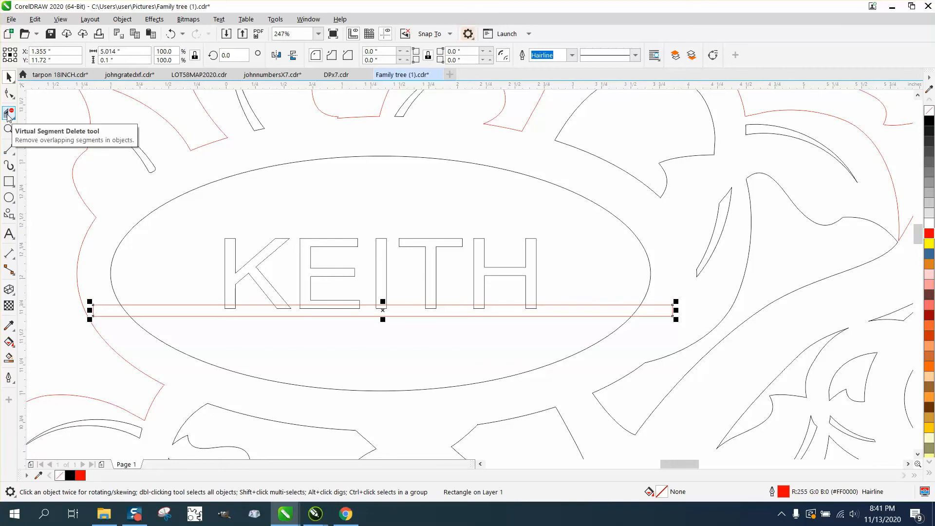
pyautogui.click(8, 130)
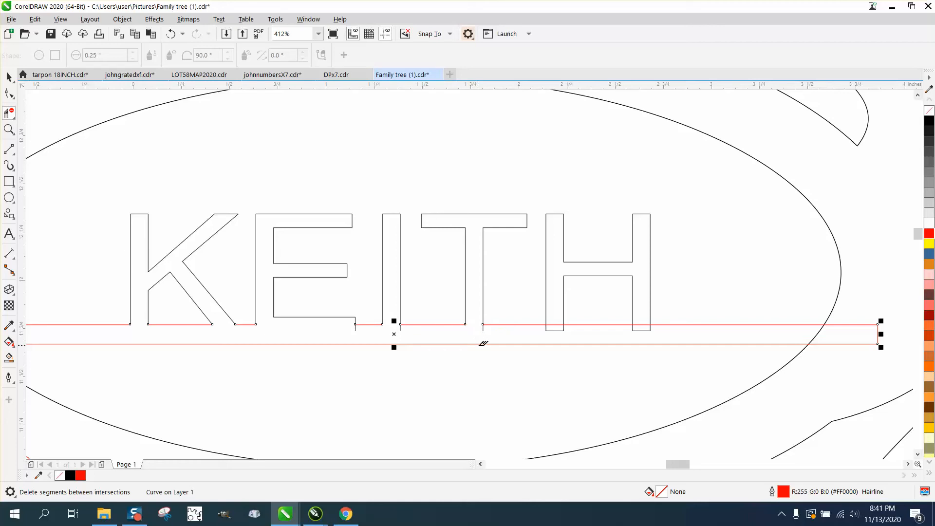
pyautogui.moveTo(556, 314)
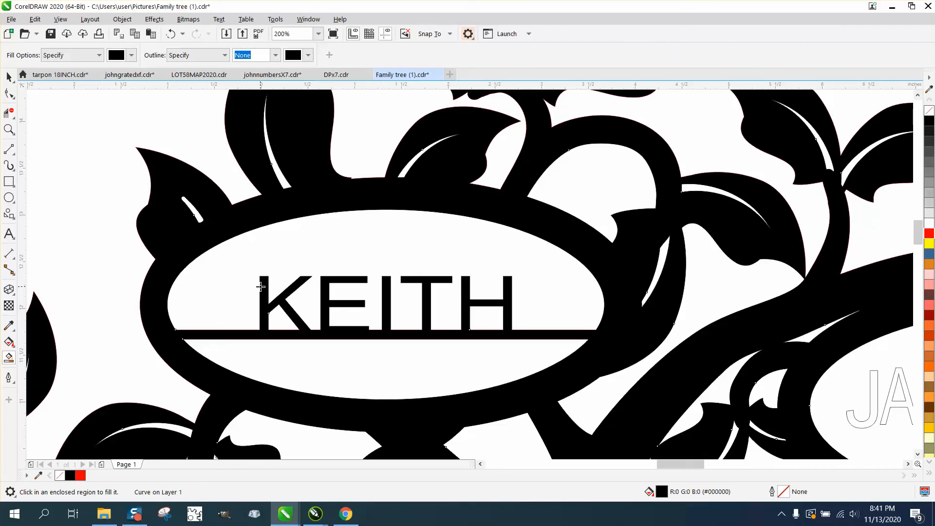
pyautogui.moveTo(240, 260)
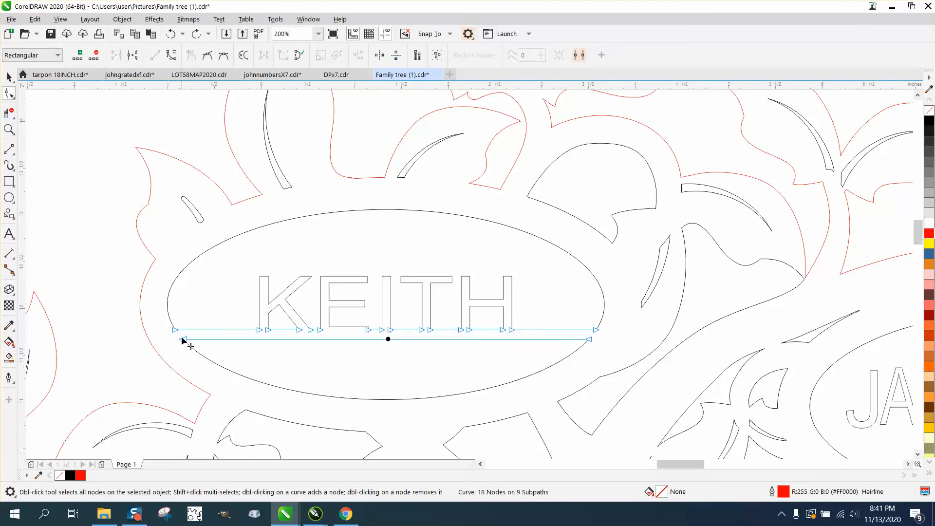
# - Edit the bar's nodes so it runs along the bottom edge of the KEITH letters
pyautogui.moveTo(184, 340); pyautogui.dragTo(596, 357)
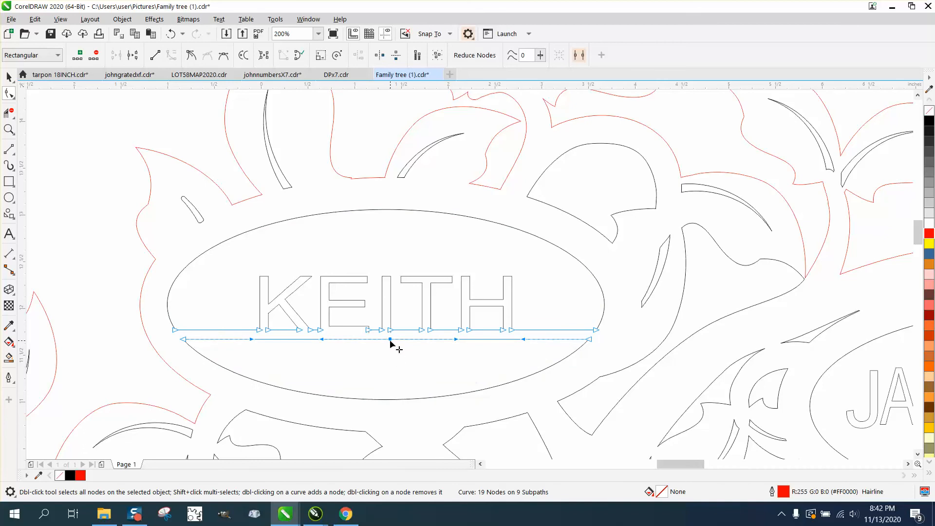
pyautogui.moveTo(392, 339); pyautogui.dragTo(392, 368)
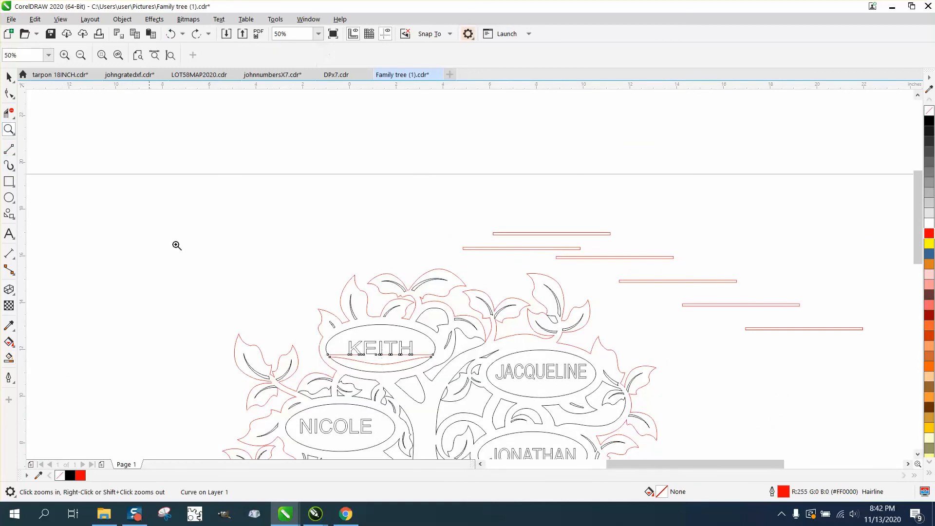
pyautogui.click(177, 246)
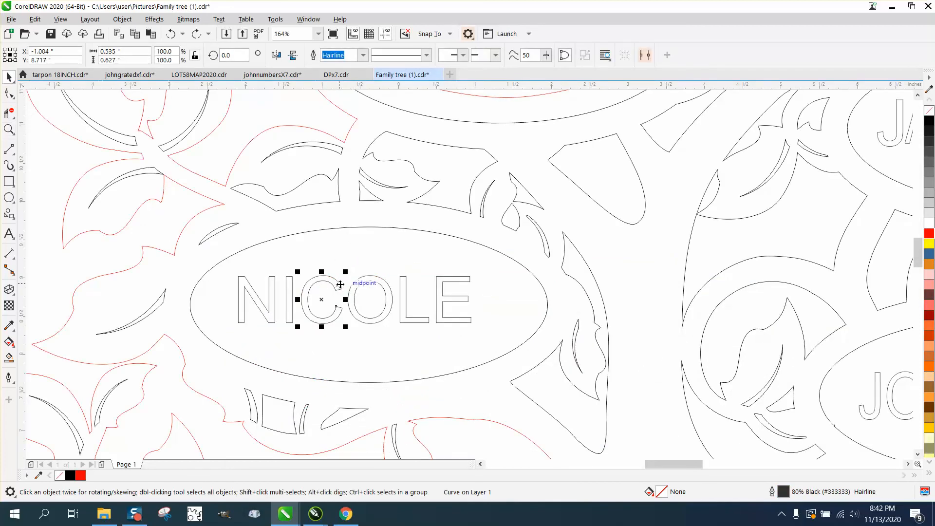
pyautogui.moveTo(76, 275)
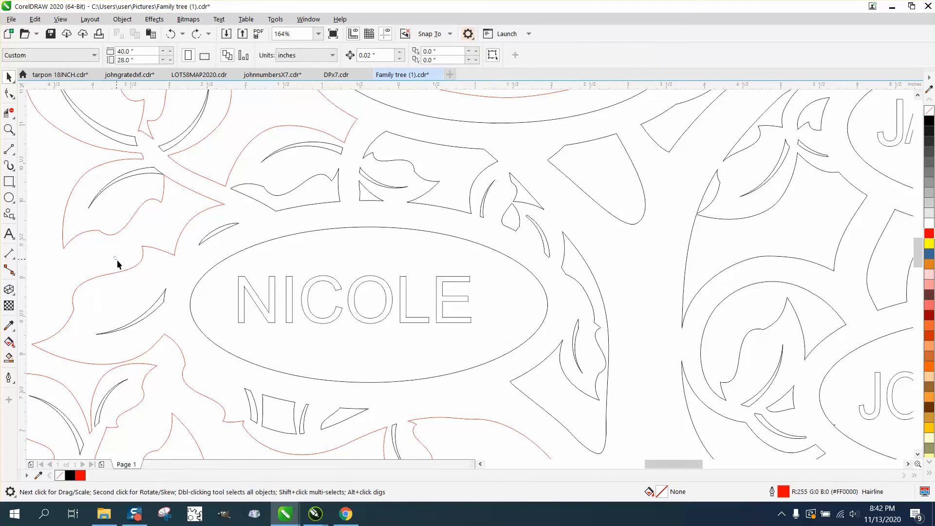
pyautogui.moveTo(117, 263); pyautogui.dragTo(479, 334)
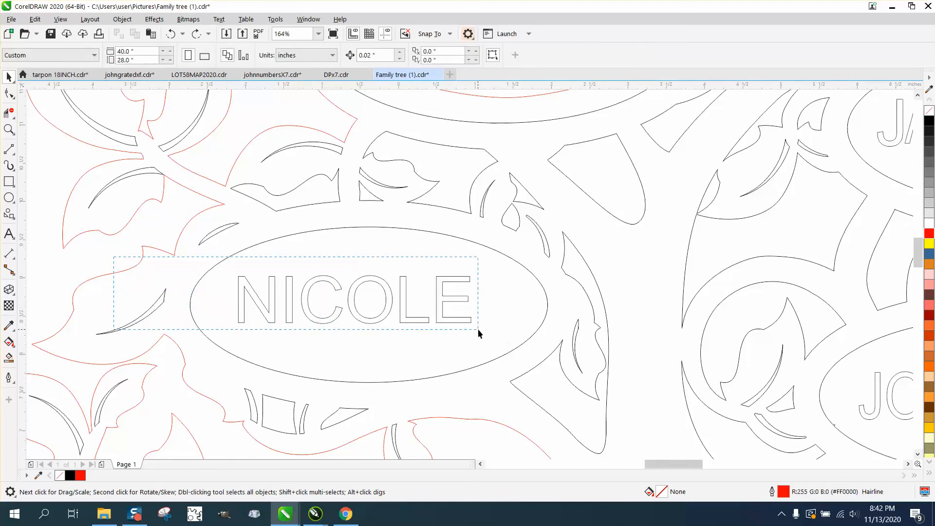
pyautogui.click(353, 299)
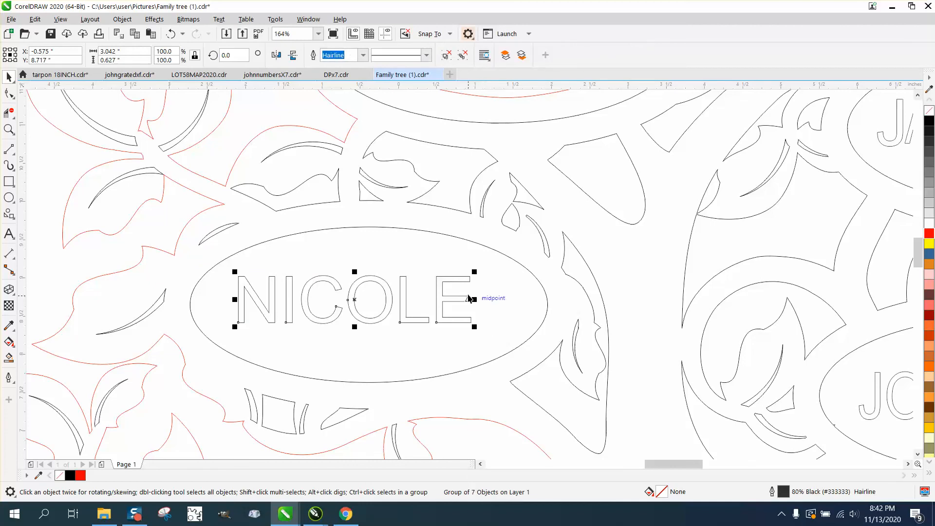
pyautogui.click(429, 232)
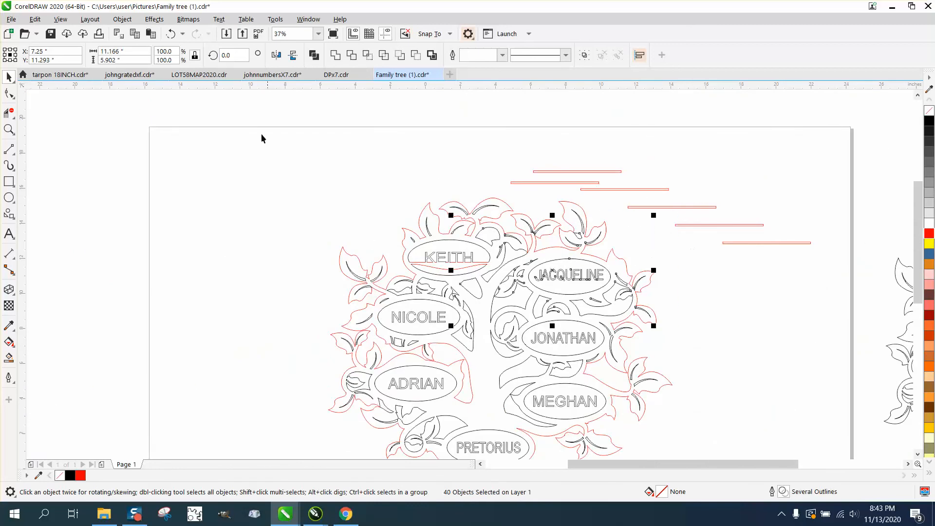
pyautogui.moveTo(404, 269)
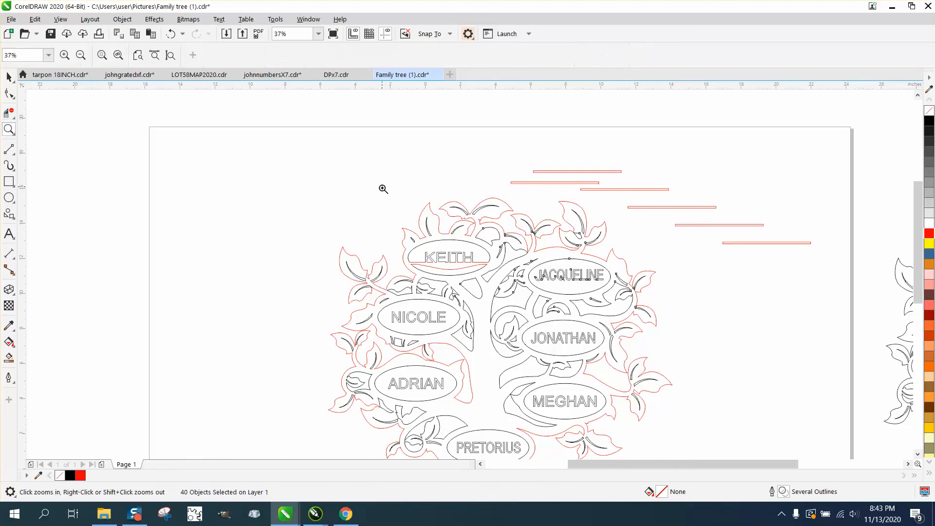
# - Zoom in on the KEITH oval to inspect the attached base bar
pyautogui.click(383, 190)
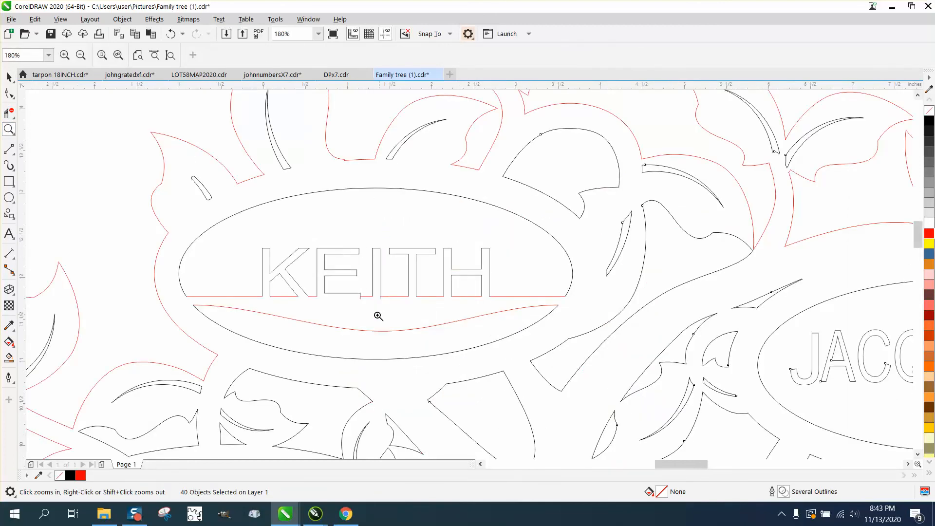
pyautogui.moveTo(367, 322)
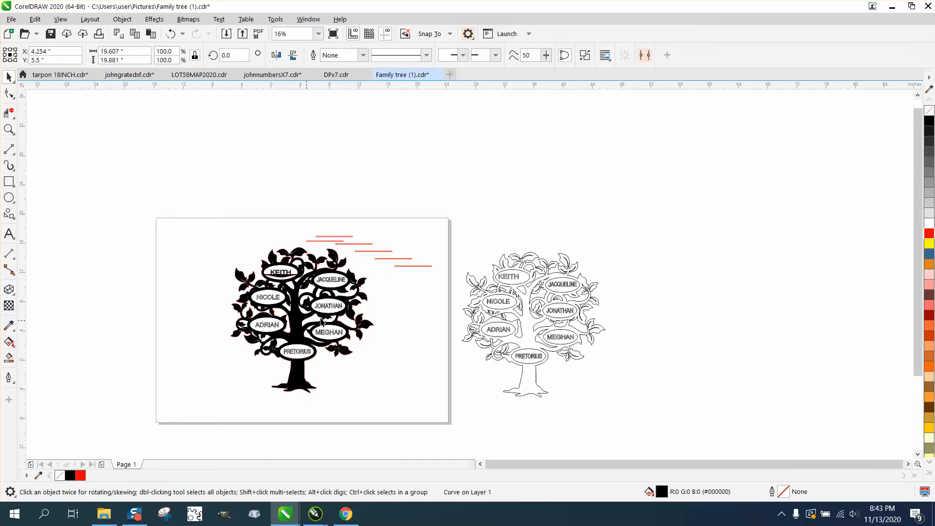
# - Drag a red Hairline copy of the tree to the right and inspect its leaf vein paths
pyautogui.moveTo(298, 319); pyautogui.dragTo(707, 272)
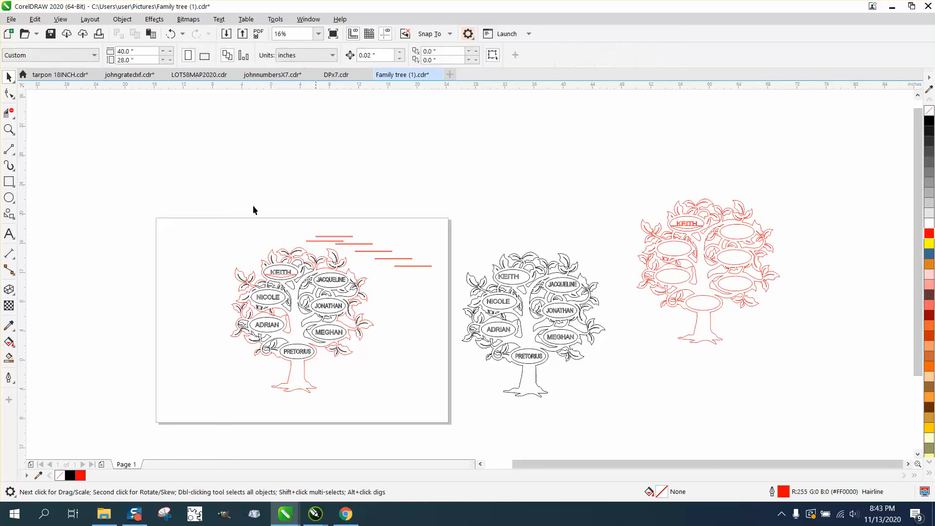
pyautogui.click(9, 130)
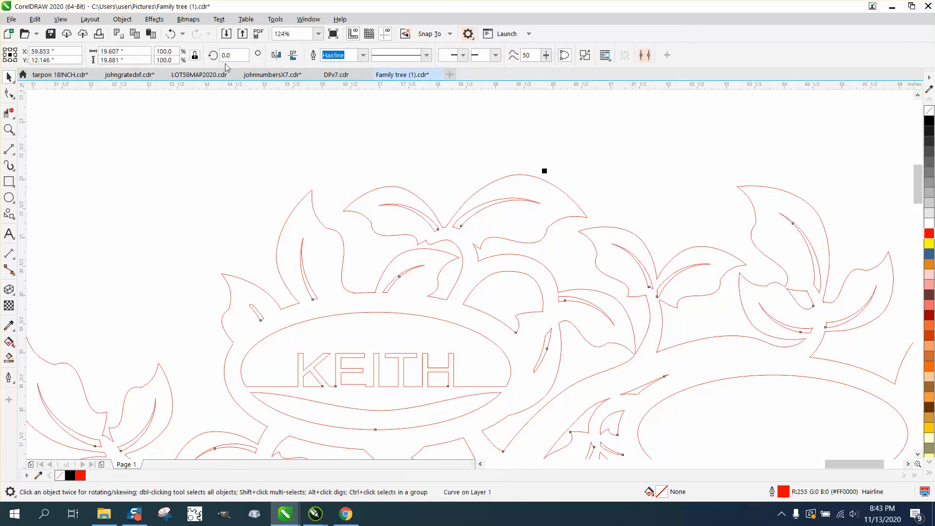
pyautogui.click(122, 20)
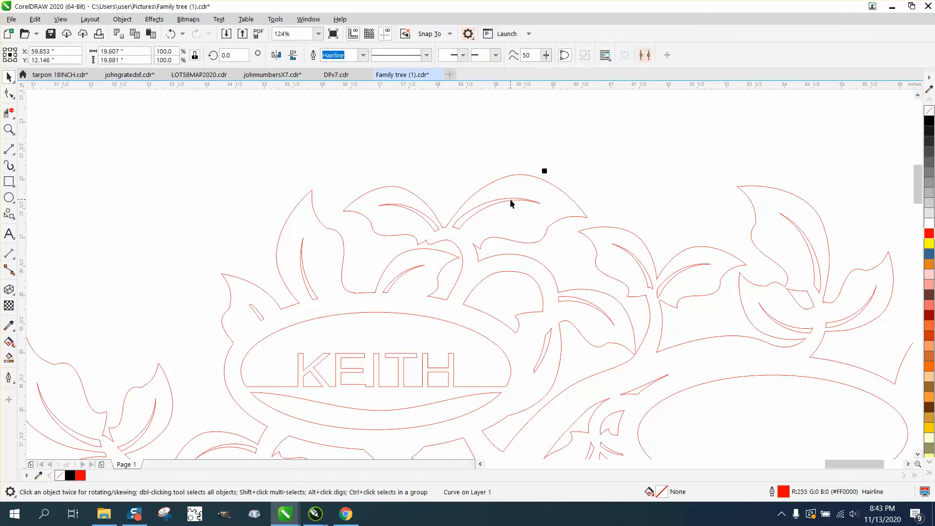
pyautogui.click(512, 203)
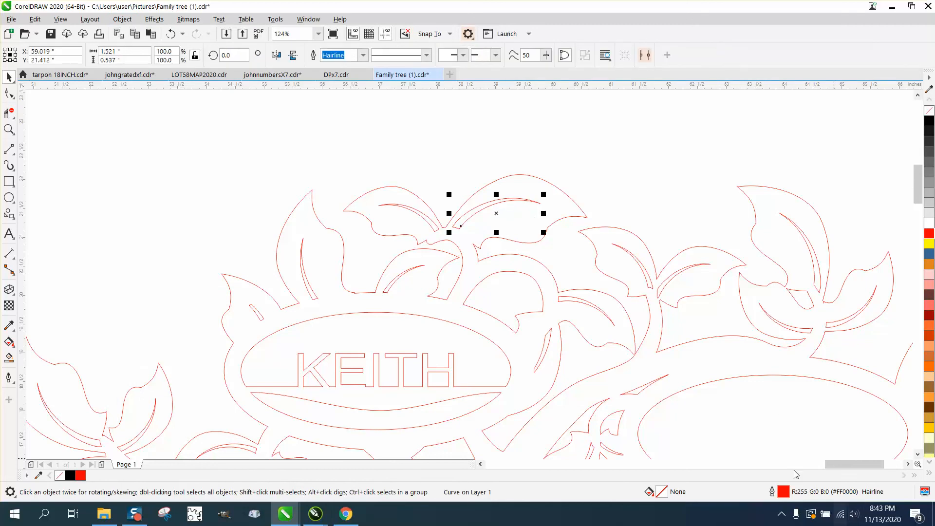
pyautogui.scroll(-3)
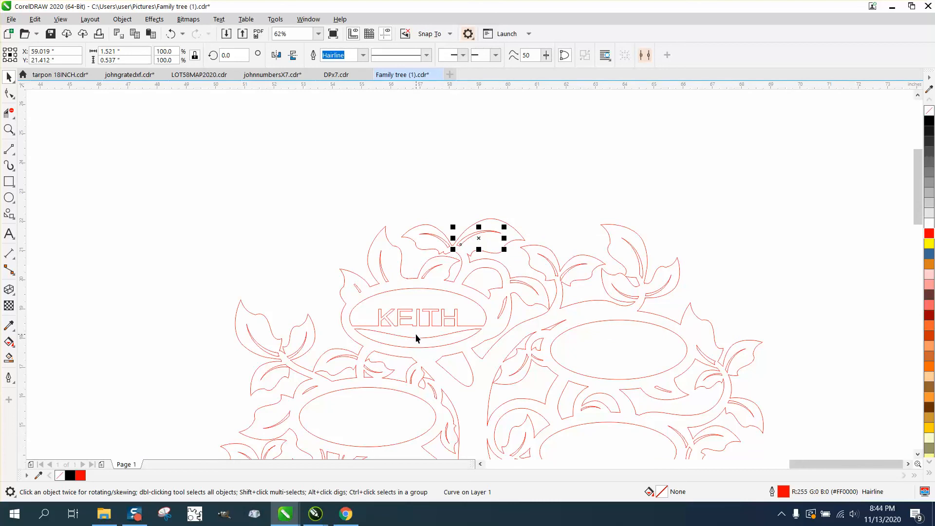
pyautogui.moveTo(411, 339)
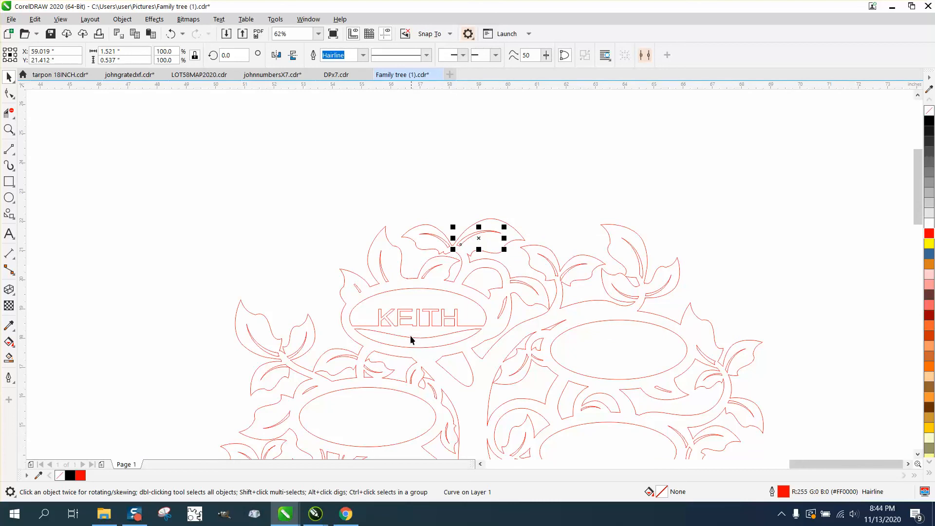
pyautogui.moveTo(435, 348)
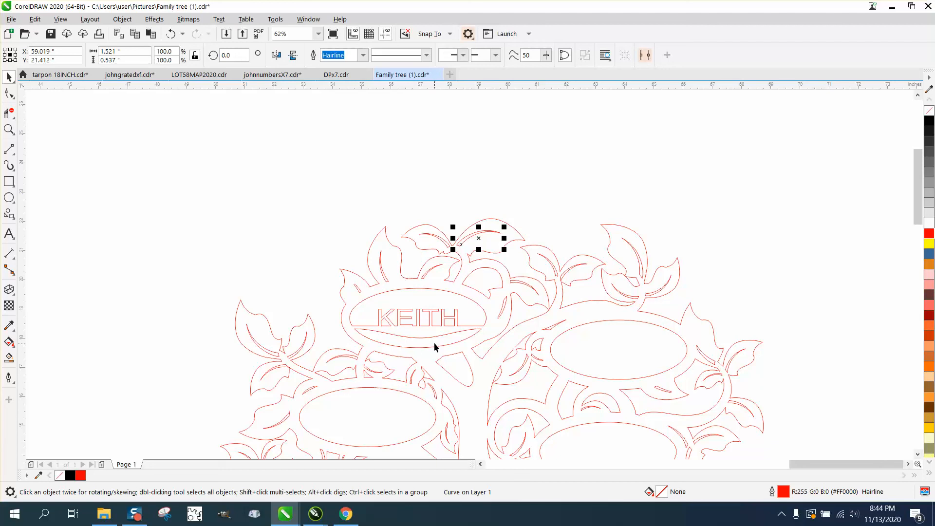
pyautogui.moveTo(282, 324)
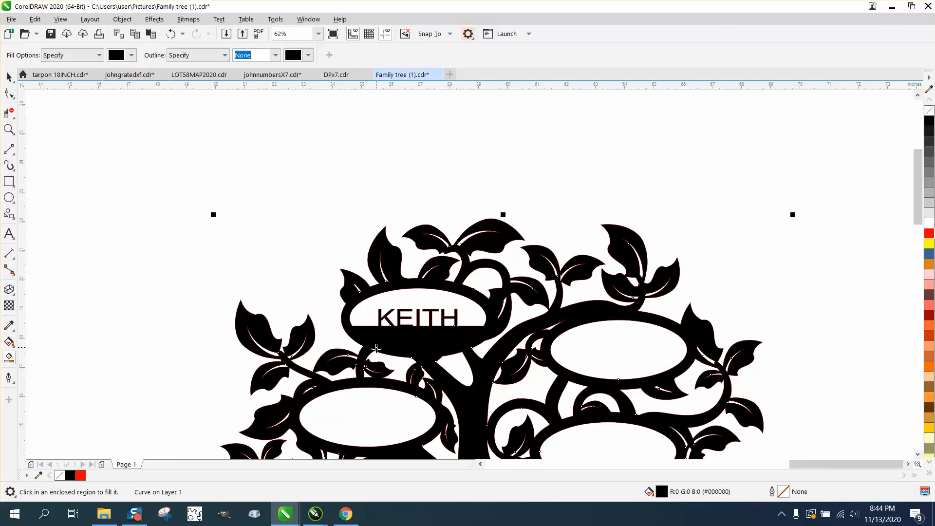
pyautogui.moveTo(404, 339)
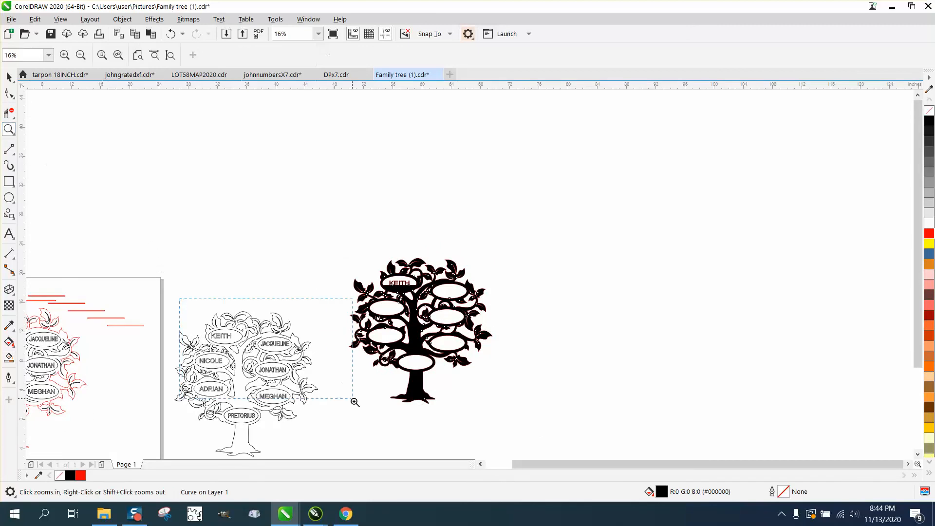
# - Zoom in on the outlined family tree beside the black KEITH silhouette
pyautogui.click(355, 402)
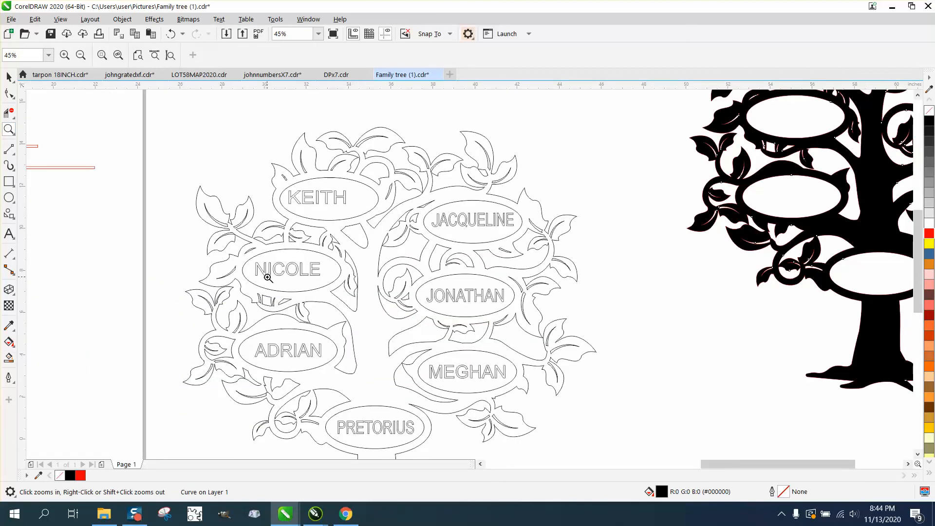
pyautogui.moveTo(268, 280)
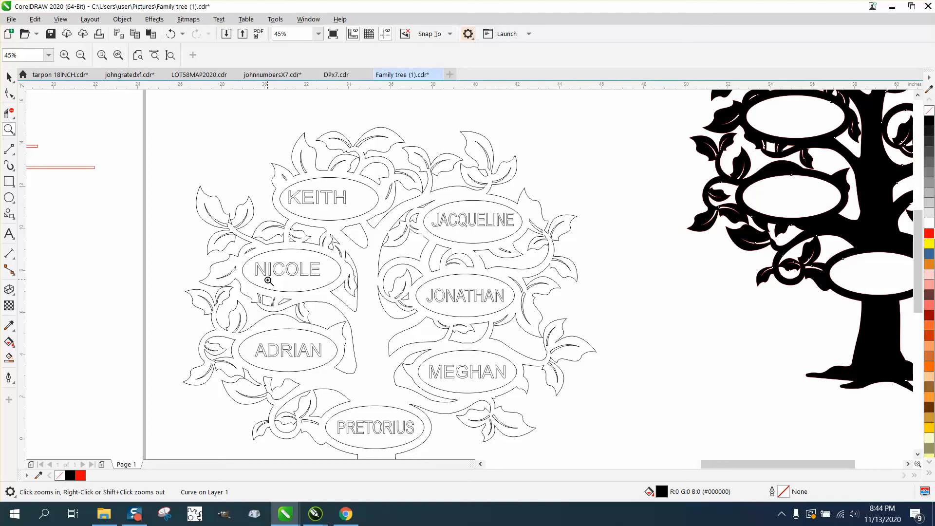
pyautogui.moveTo(290, 268)
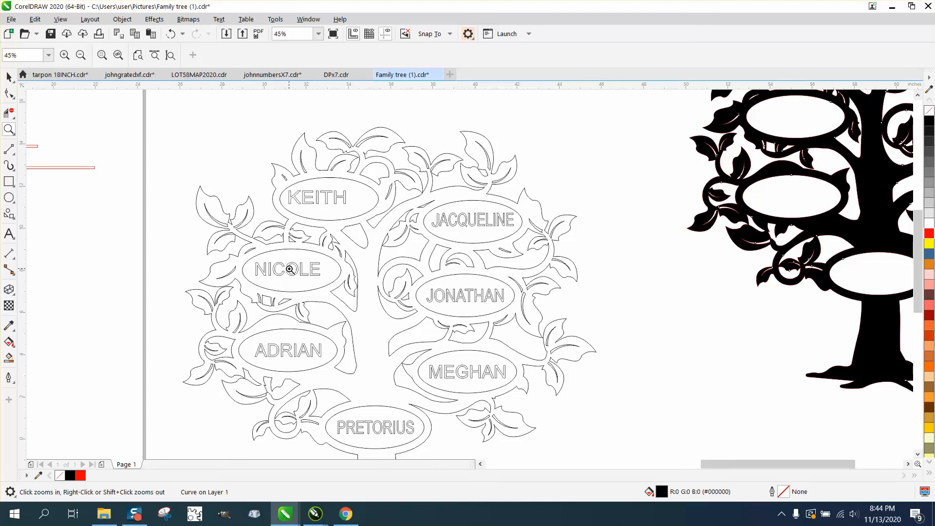